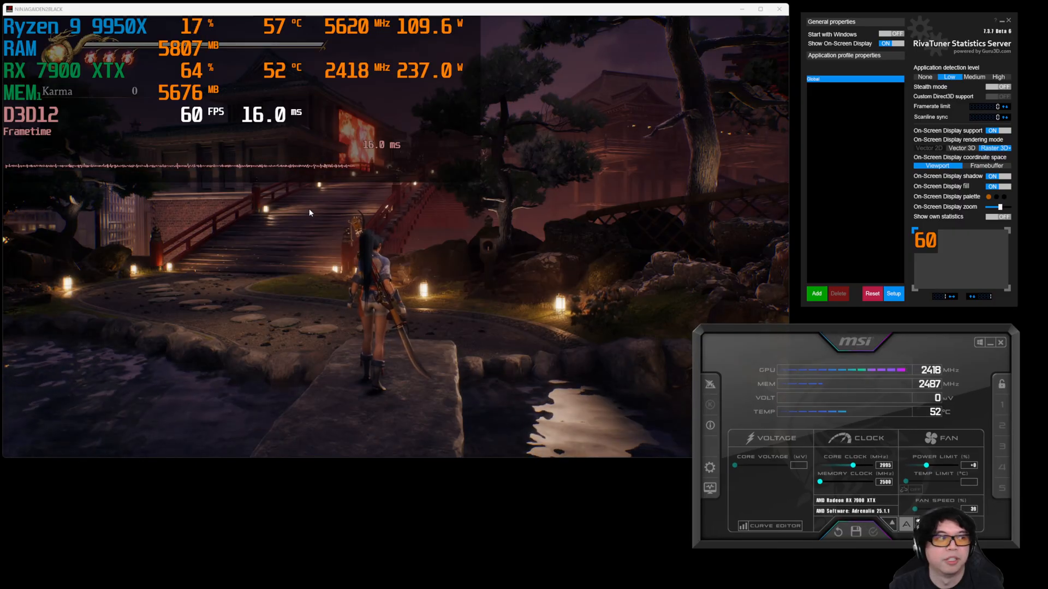
mouse_move(202, 178)
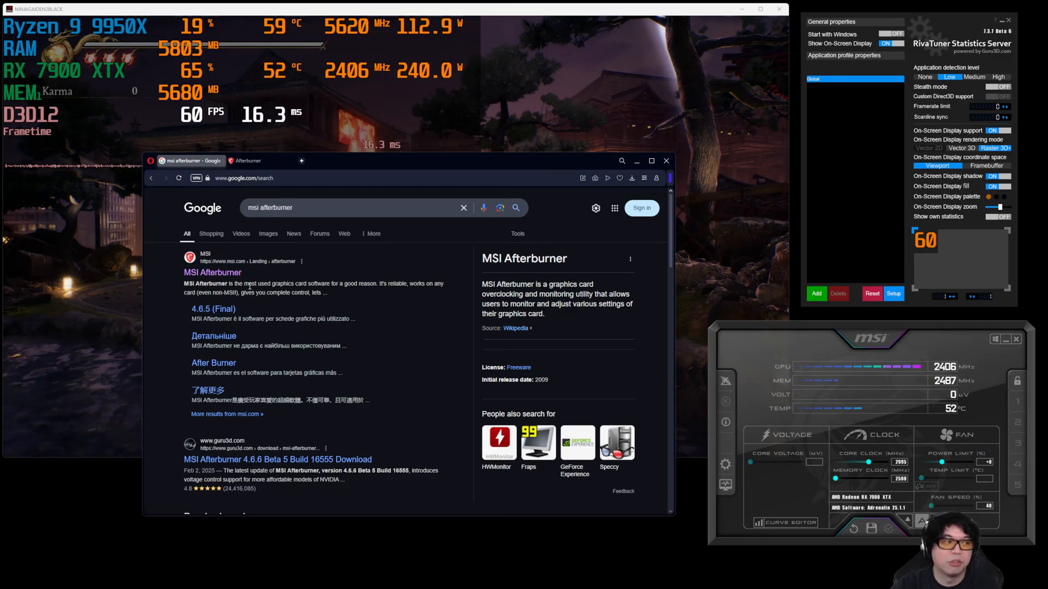
mouse_move(212, 273)
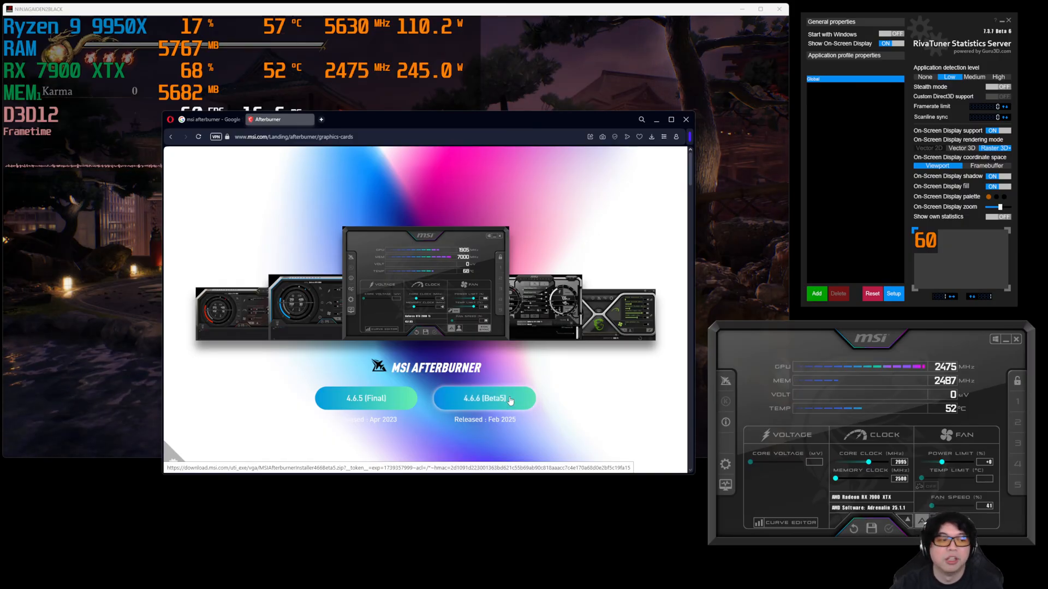
mouse_move(586, 400)
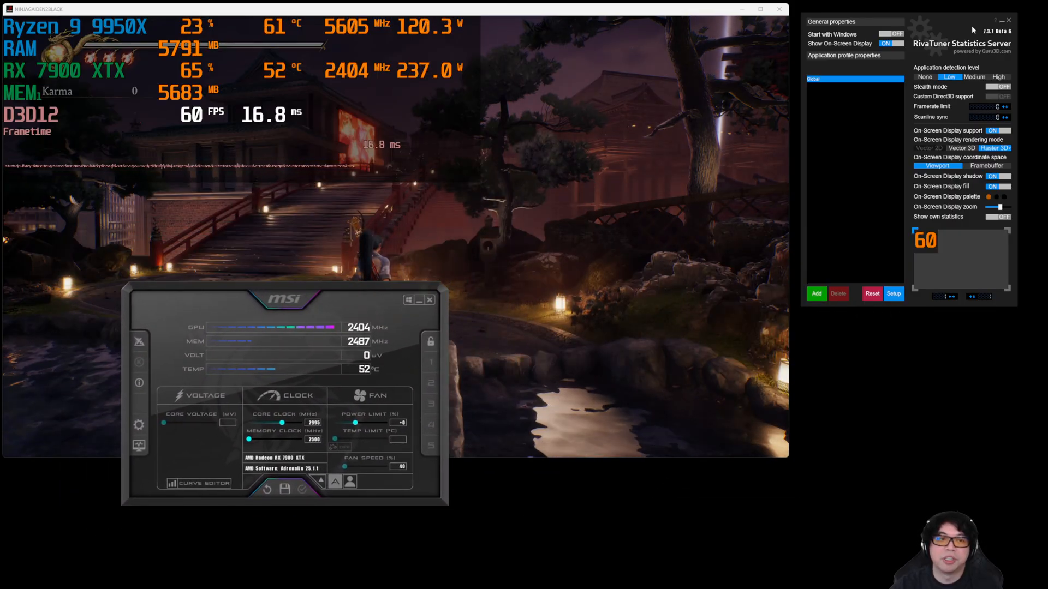
Step: Drag the Afterburner window from the lower left to the centre of the game scene
drag(832, 22, 690, 183)
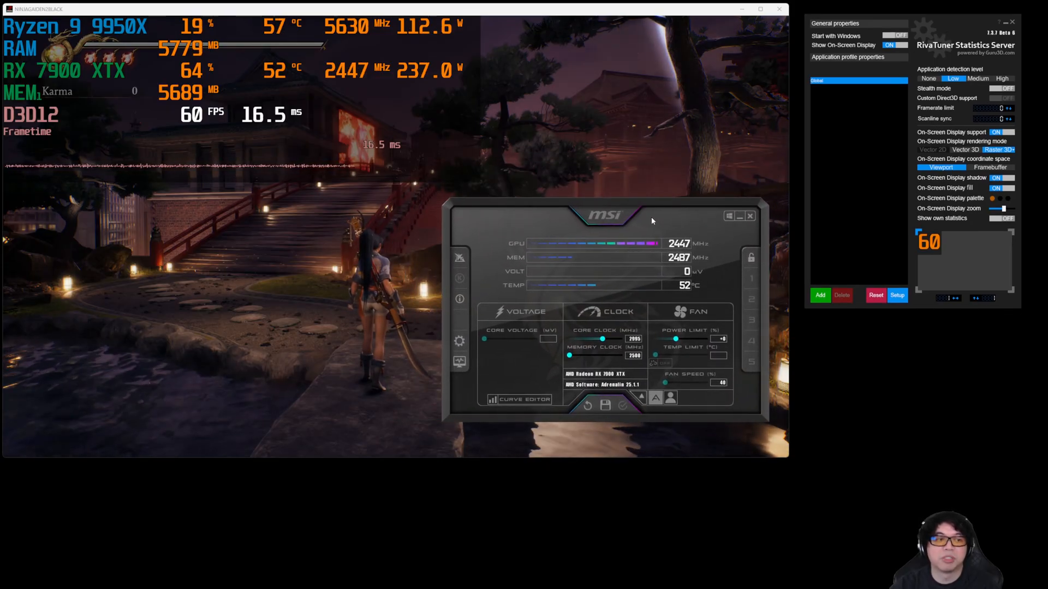
mouse_move(460, 340)
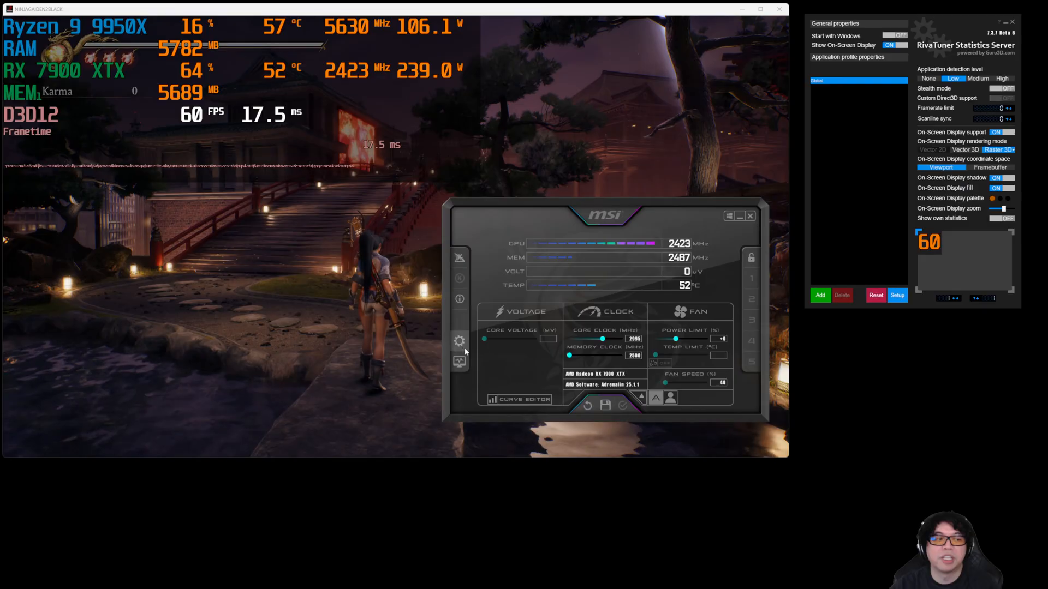
mouse_move(459, 344)
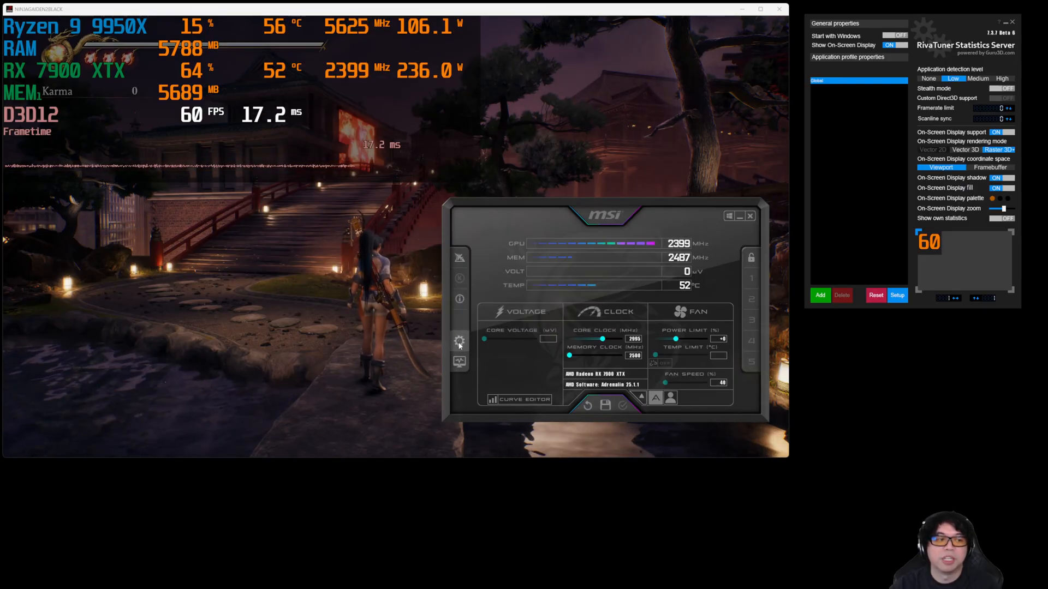
Step: Open Afterburner's properties on the Monitoring tab listing active graphs like CPU usage
click(459, 340)
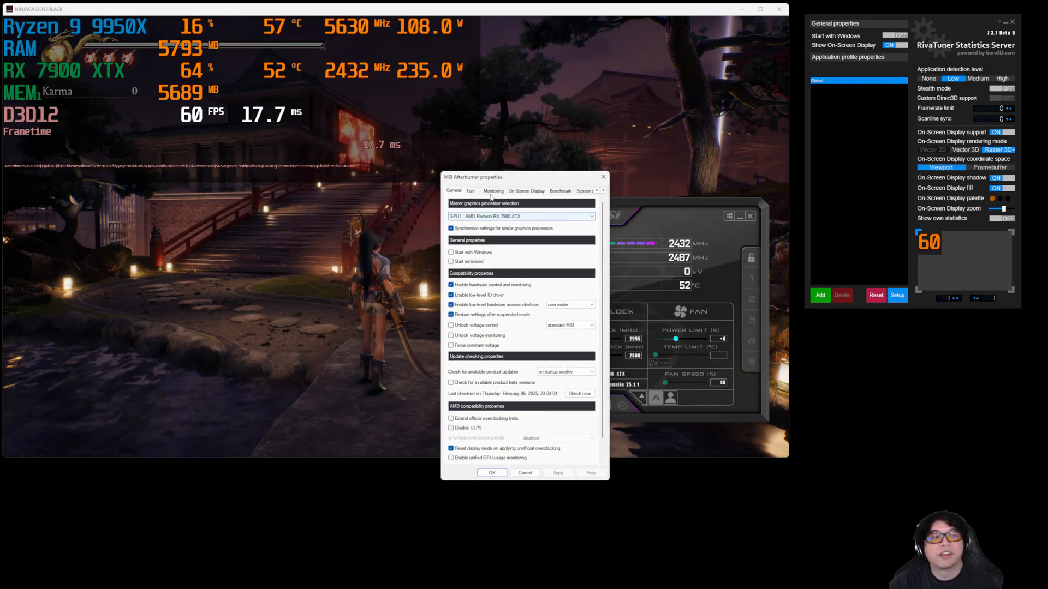
click(494, 191)
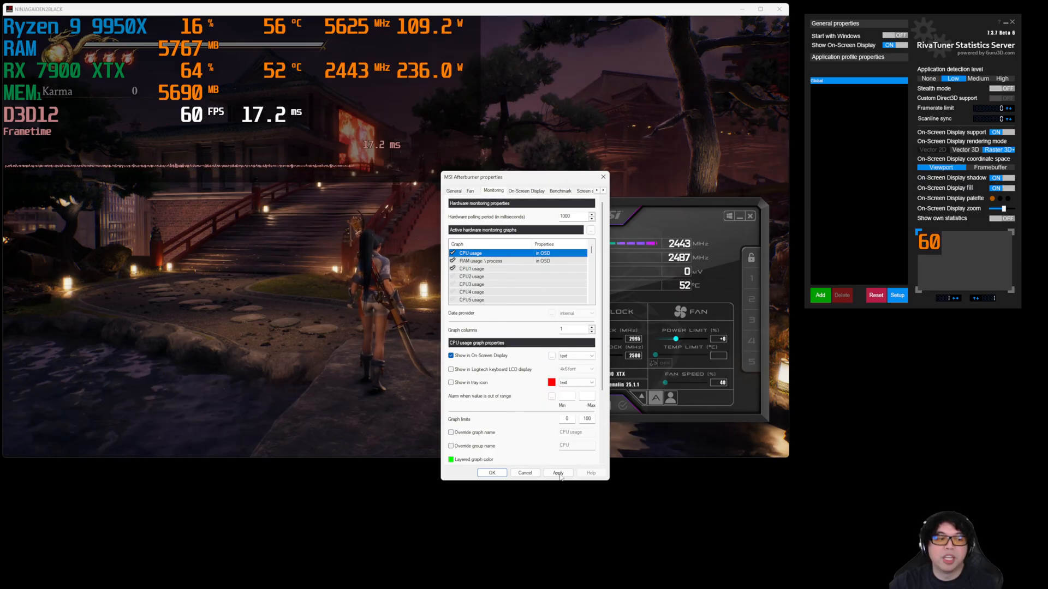
Step: Apply the group name change to preview the CPU row versus Ryzen 9 9950X
click(557, 472)
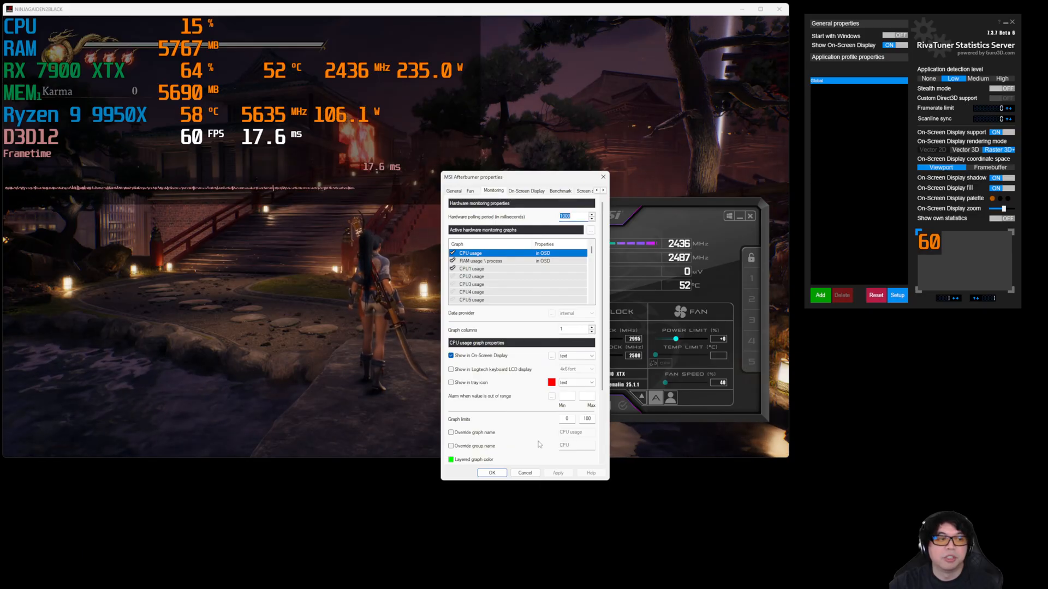
click(452, 445)
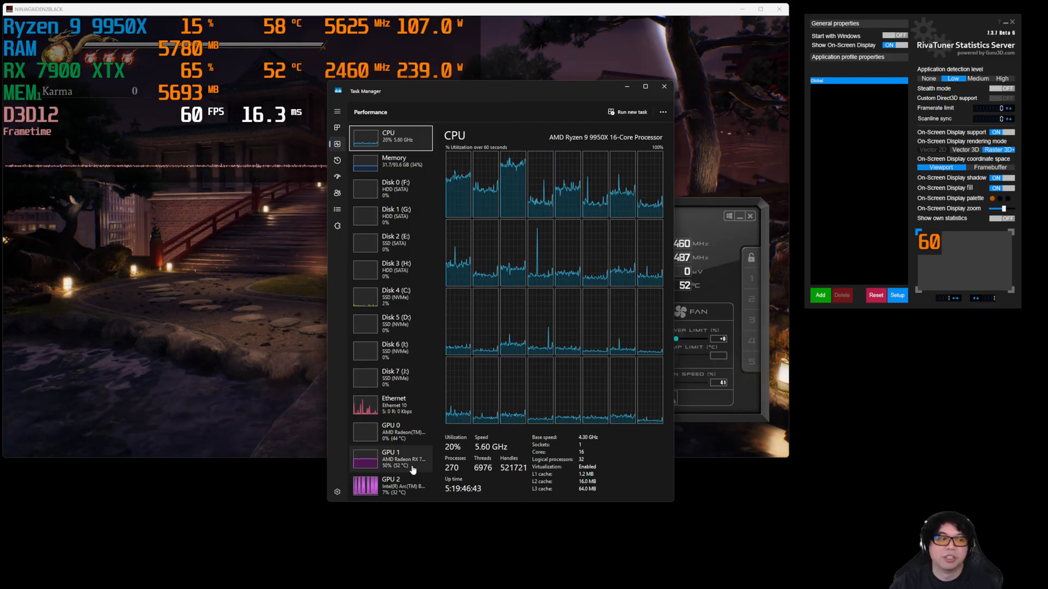
Step: View the RX 7900 XTX GPU page (about 51%) in Task Manager, then close it
click(391, 458)
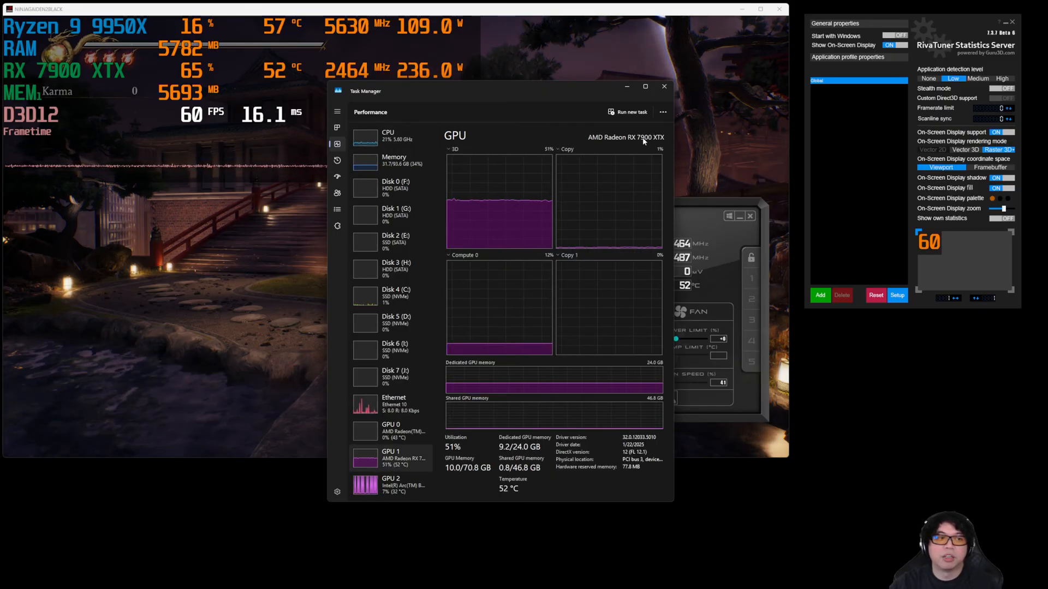
click(387, 136)
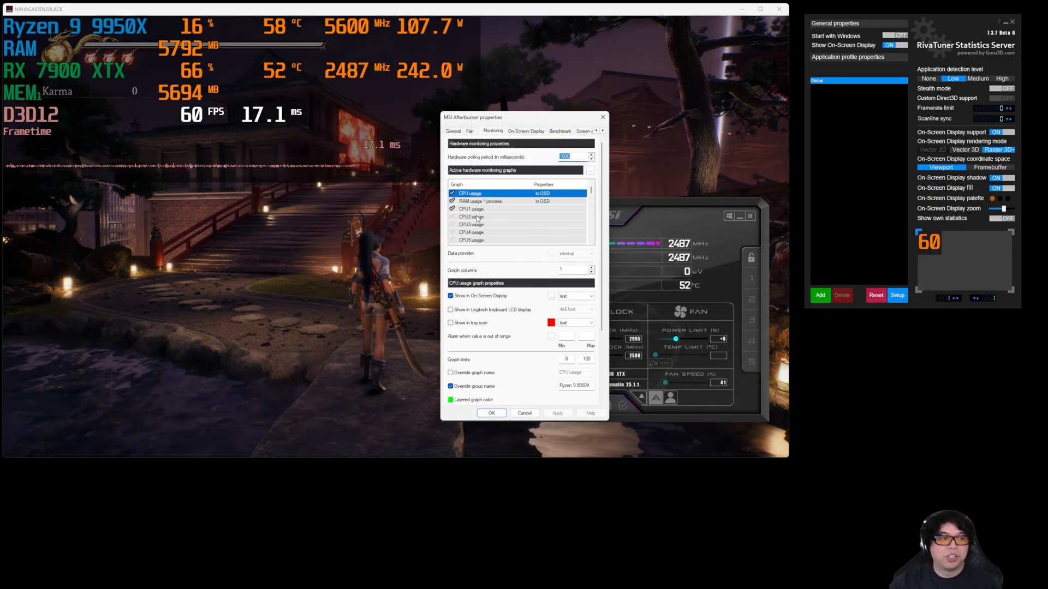
Step: Select CPU1 usage and change its On-Screen Display mode from text and graph to text only
click(471, 208)
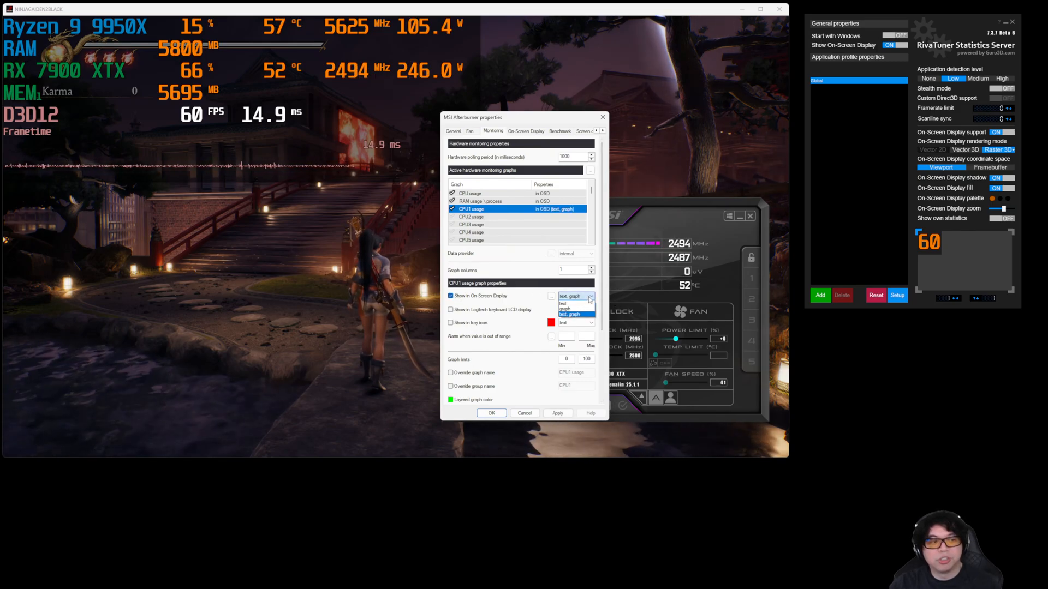
click(572, 304)
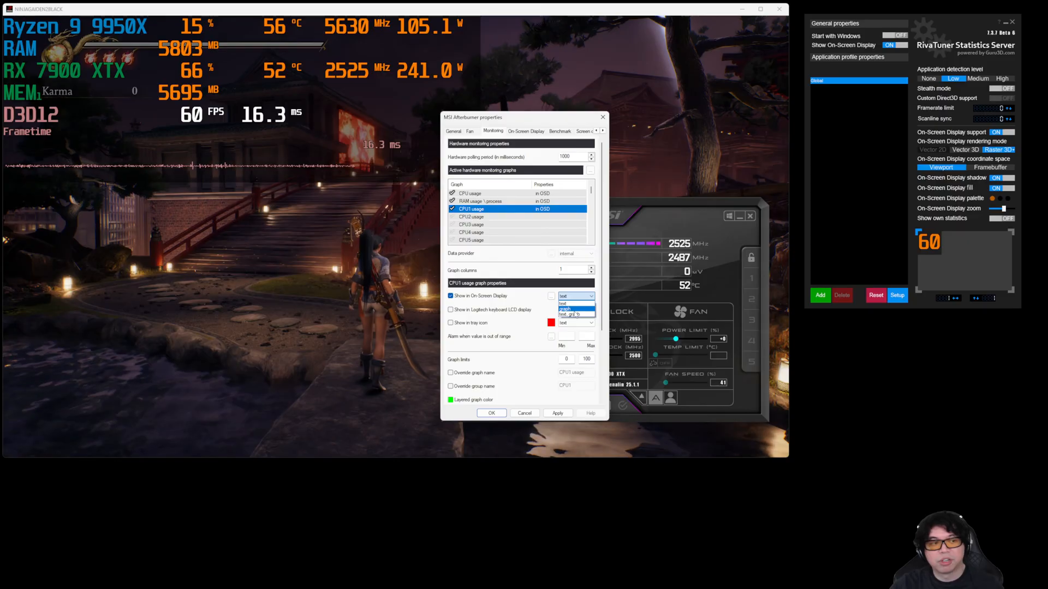
click(572, 314)
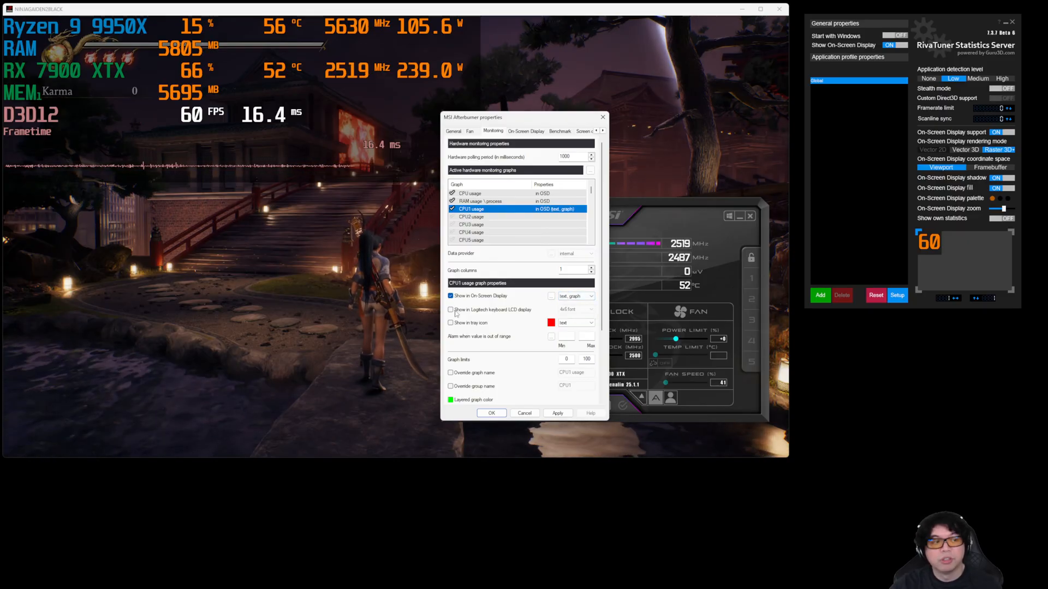
click(452, 372)
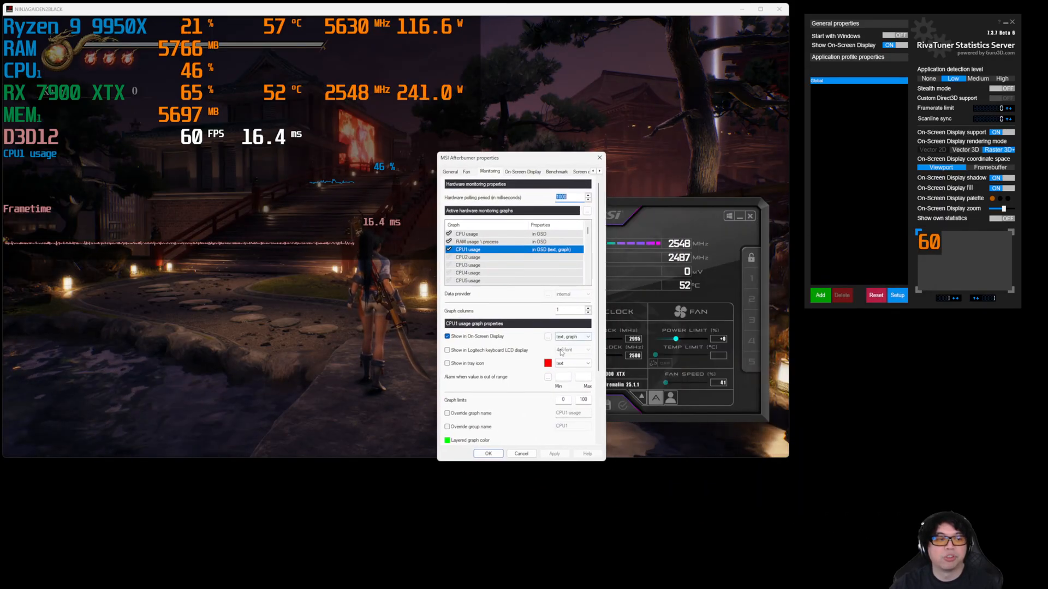
click(572, 336)
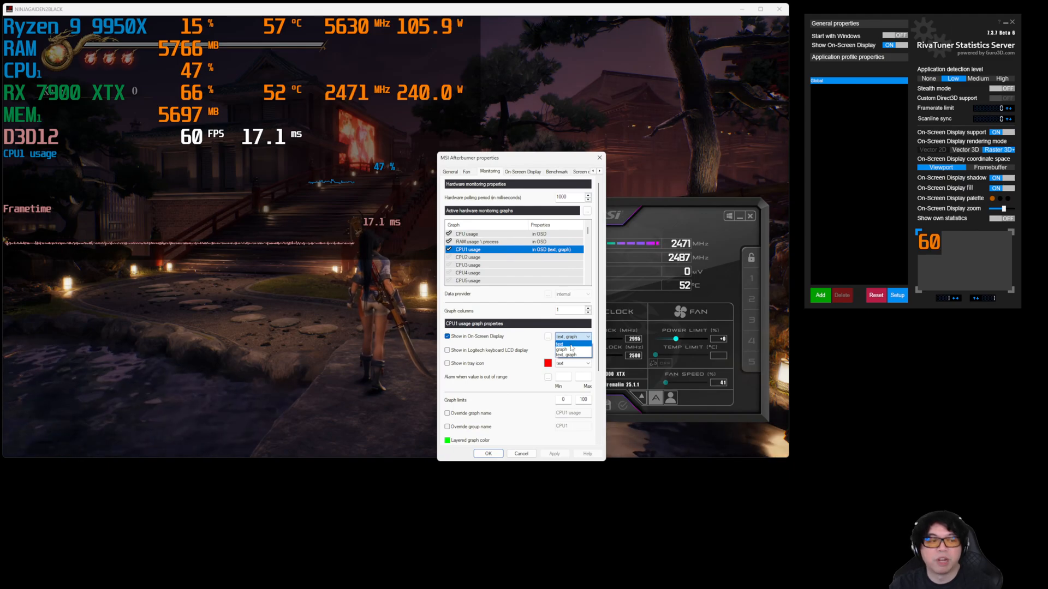
click(559, 344)
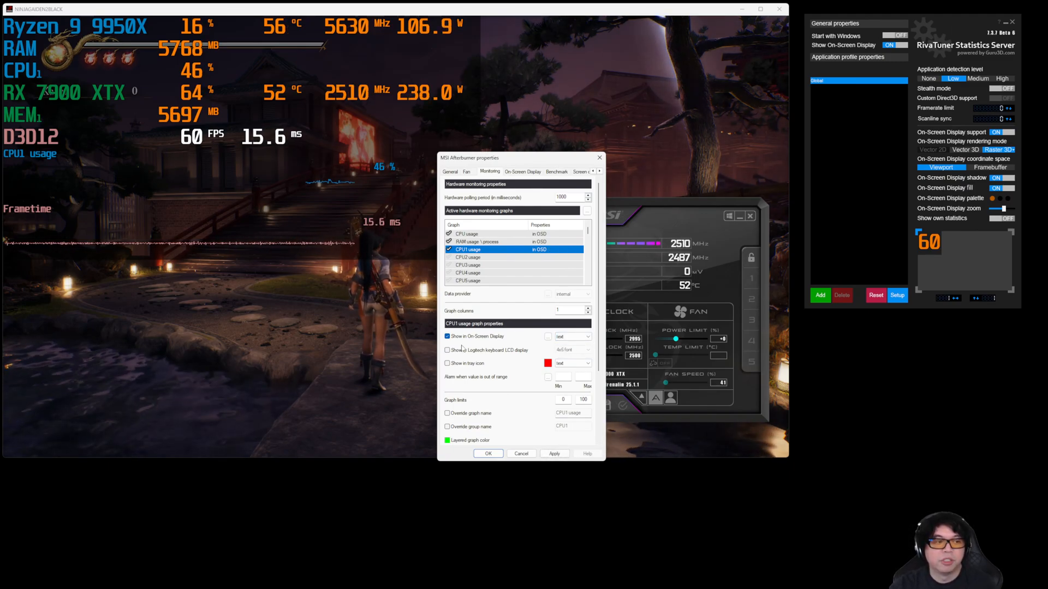
Step: Uncheck CPU1 usage, review the GPU graph entries, and close the properties window
click(447, 336)
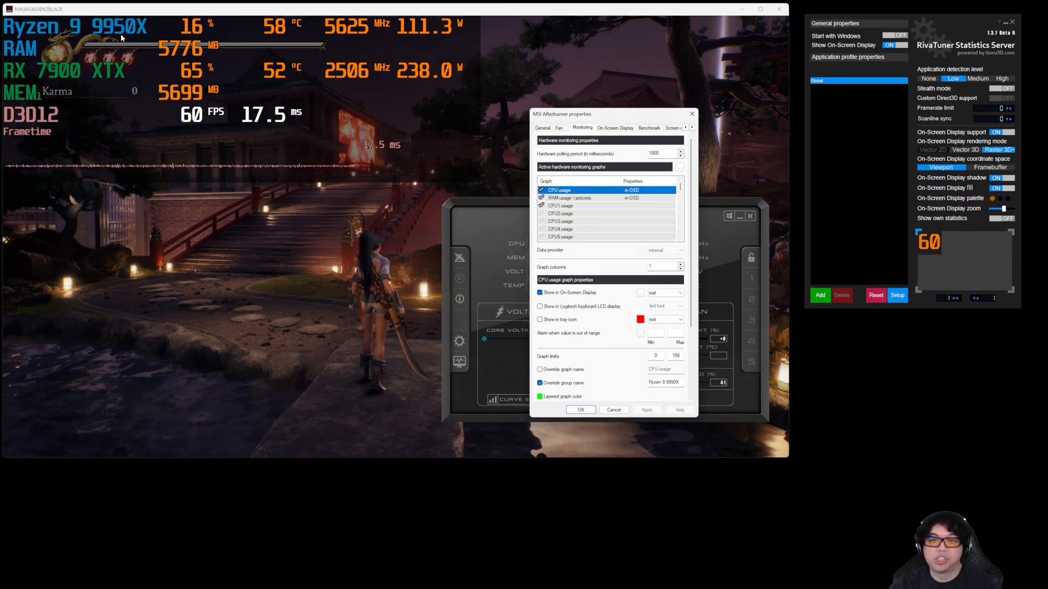
scroll(down, 3)
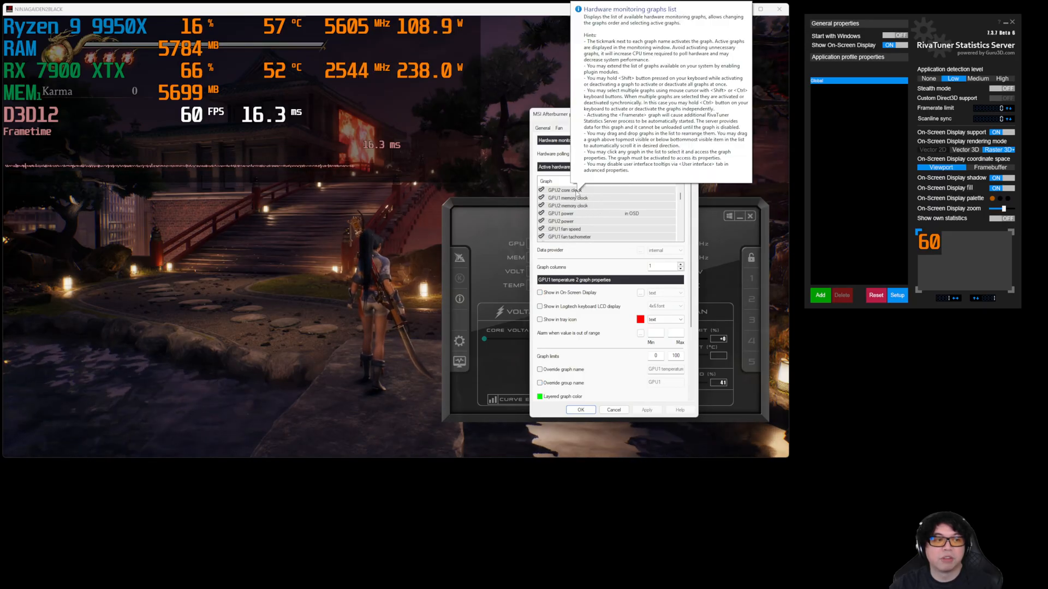
click(562, 213)
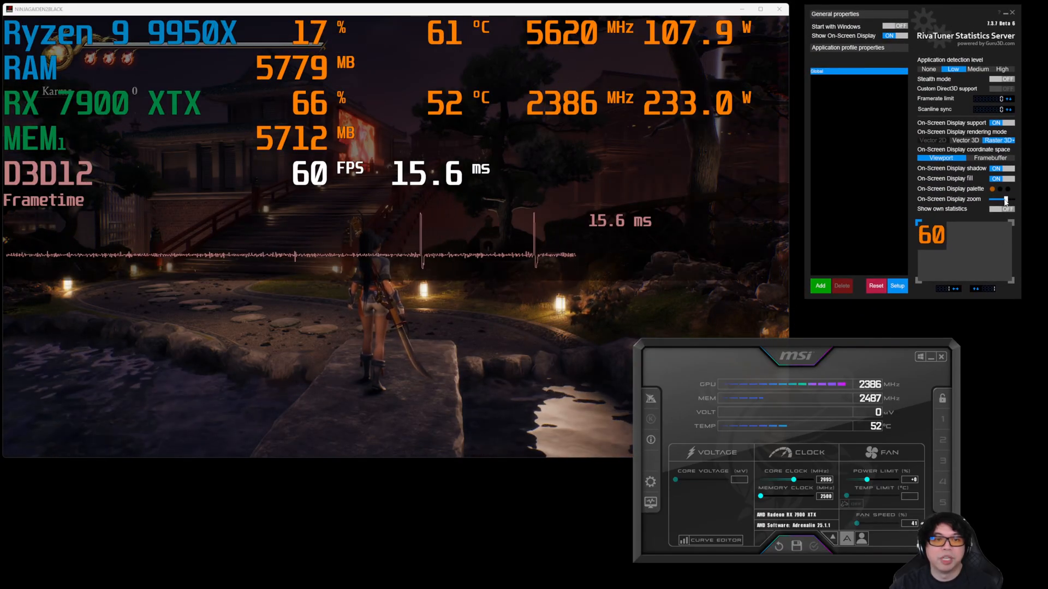
Step: Lower the RTSS On-Screen Display zoom to restore the overlay's compact size
click(998, 200)
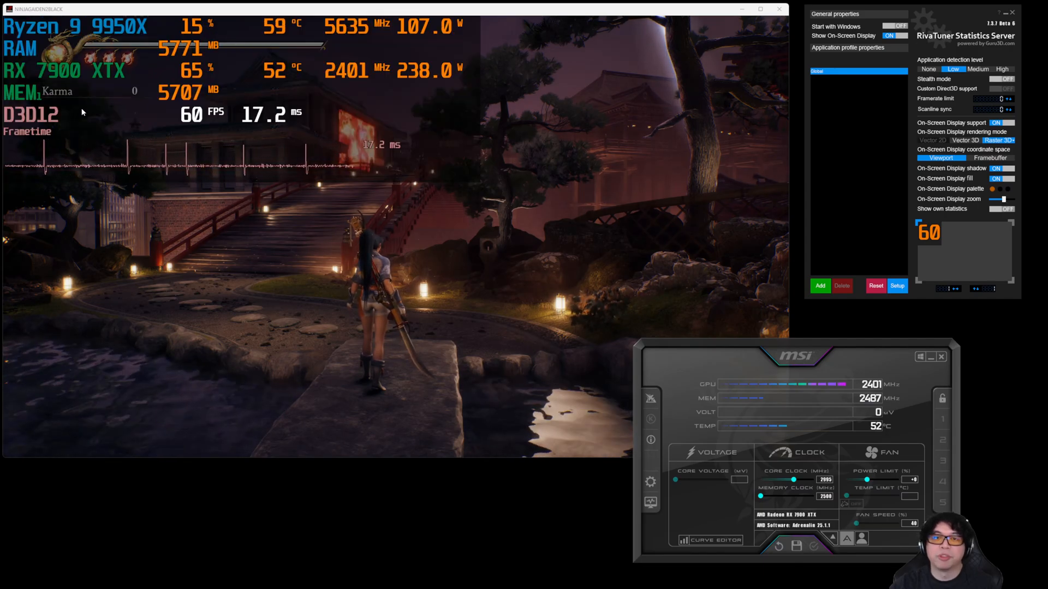
mouse_move(959, 244)
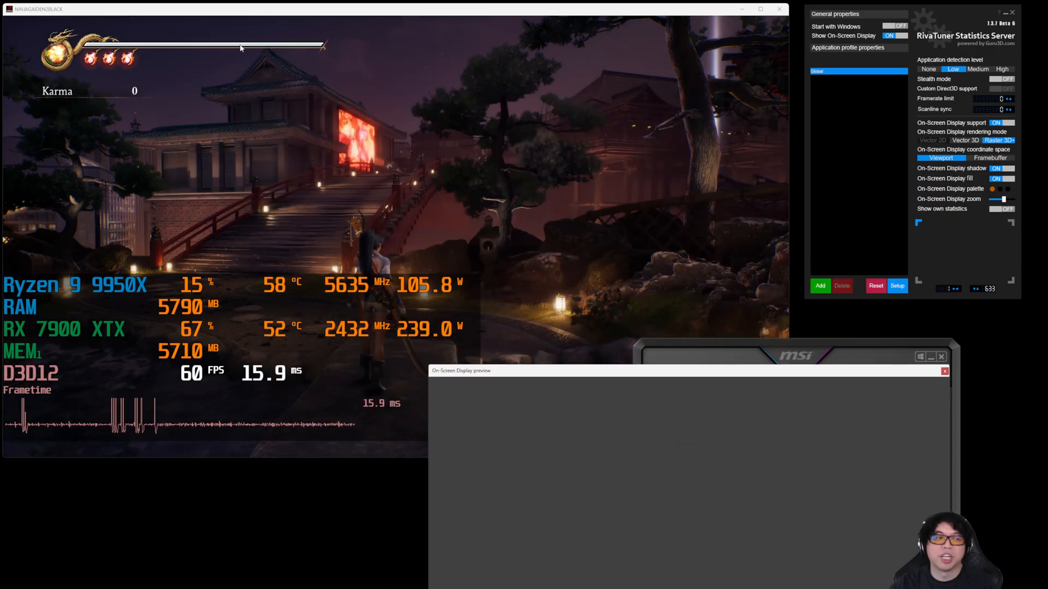
mouse_move(401, 101)
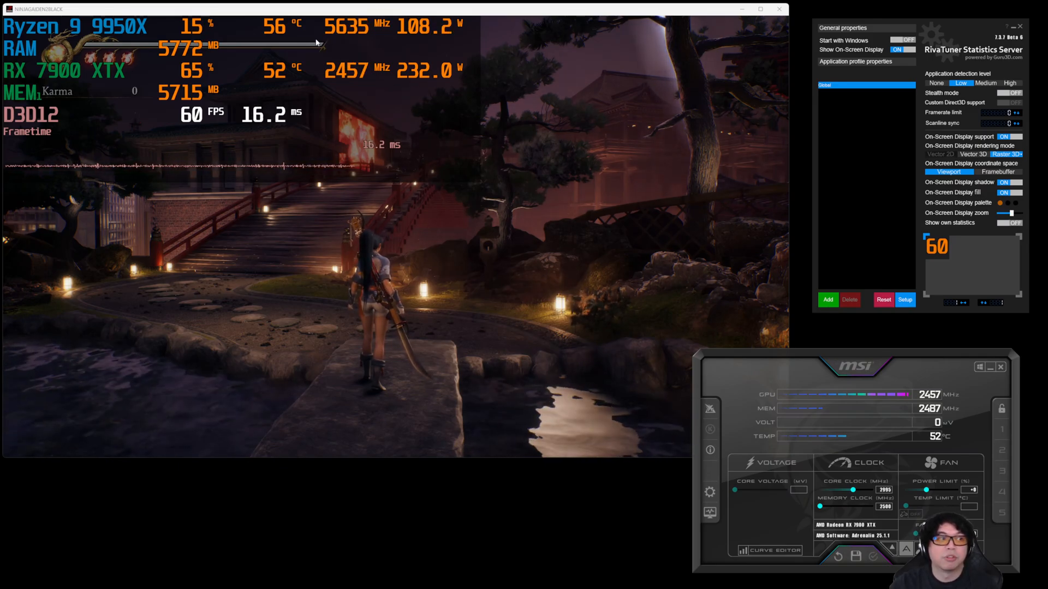
mouse_move(285, 36)
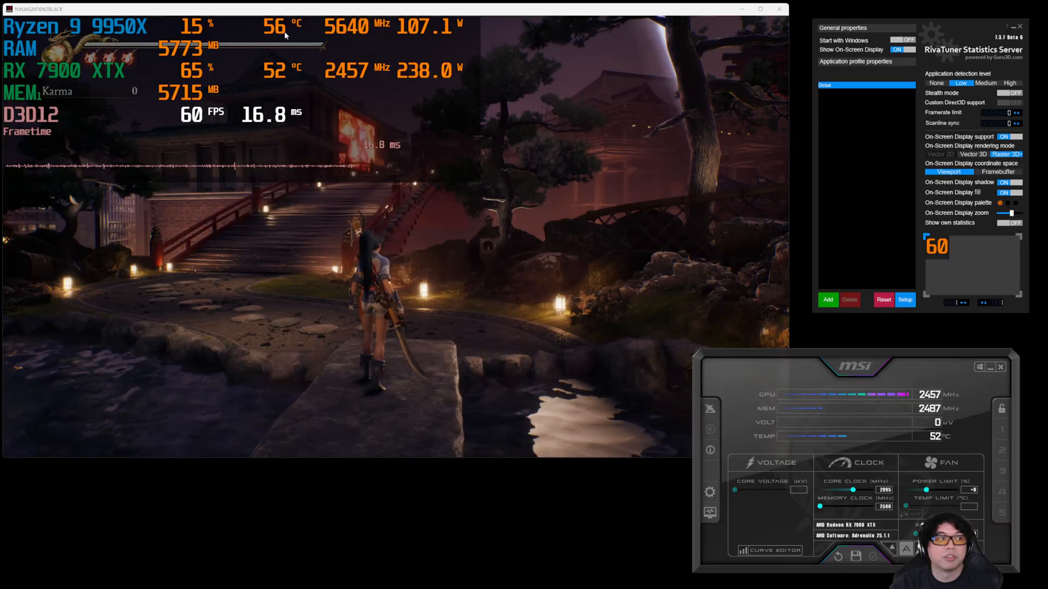